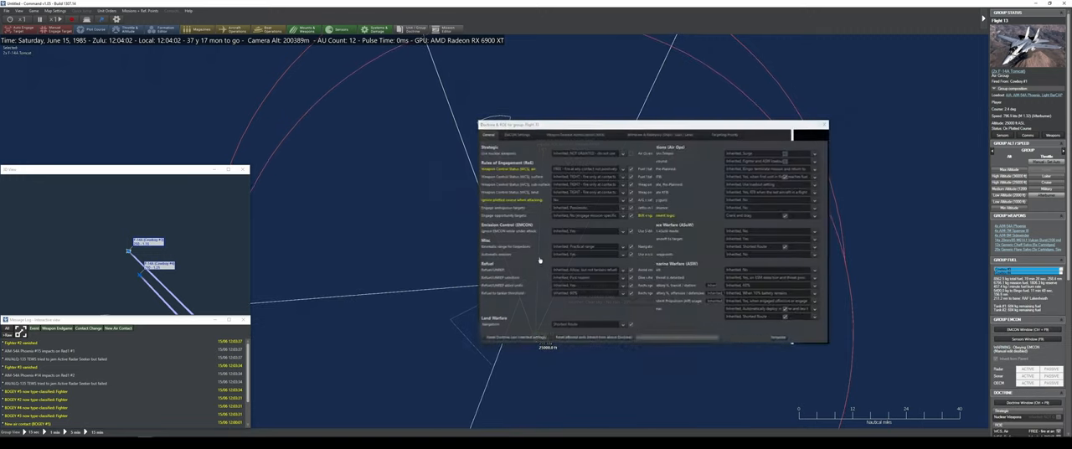
Close Flight 13's Doctrine & ROE dialog after reviewing it, returning to the tactical map
{"action": "left_click", "coordinate": [662, 134]}
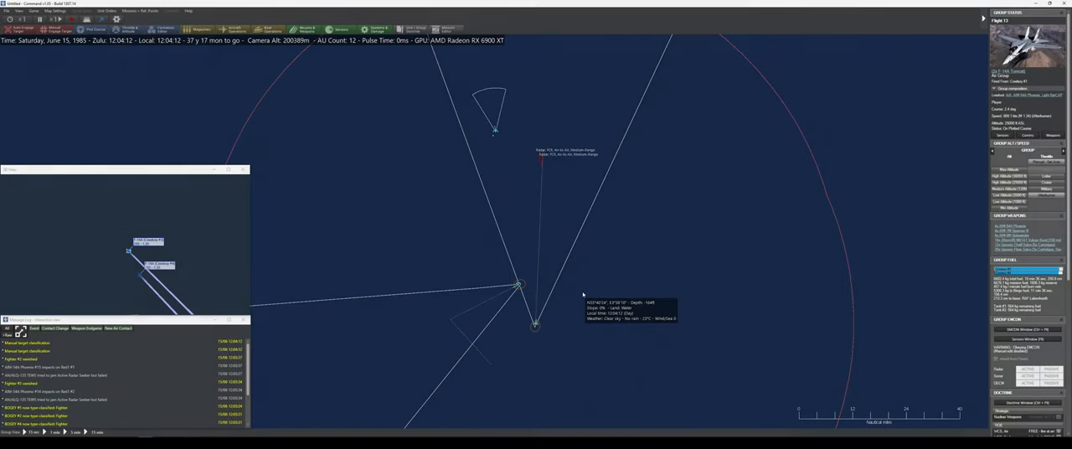
Open Flight 13's Weapon Allocation dialog listing attackers, target fighters and suitable missiles
{"action": "left_click", "coordinate": [534, 324]}
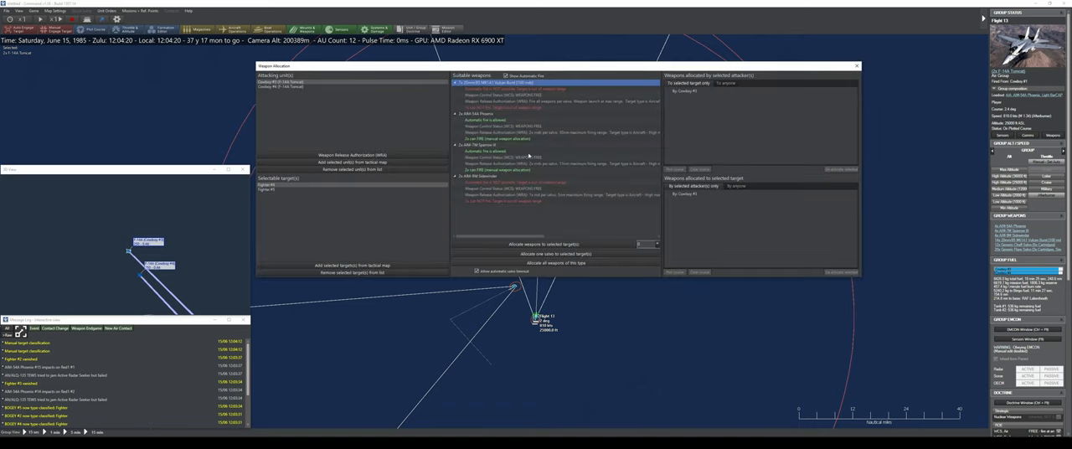
Close the Weapon Allocation window, showing the Tomcats as Cowboy Flight on the map
{"action": "left_click", "coordinate": [555, 120]}
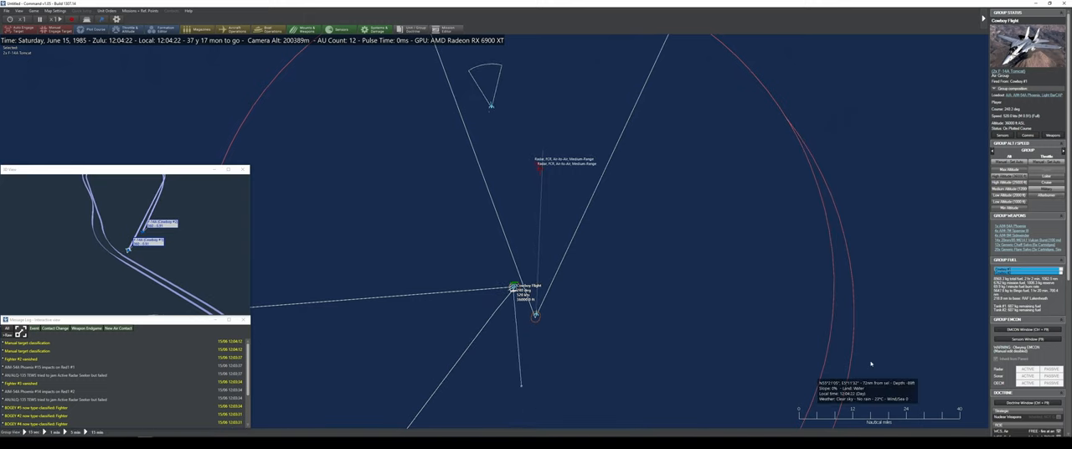
{"action": "mouse_move", "coordinate": [526, 304]}
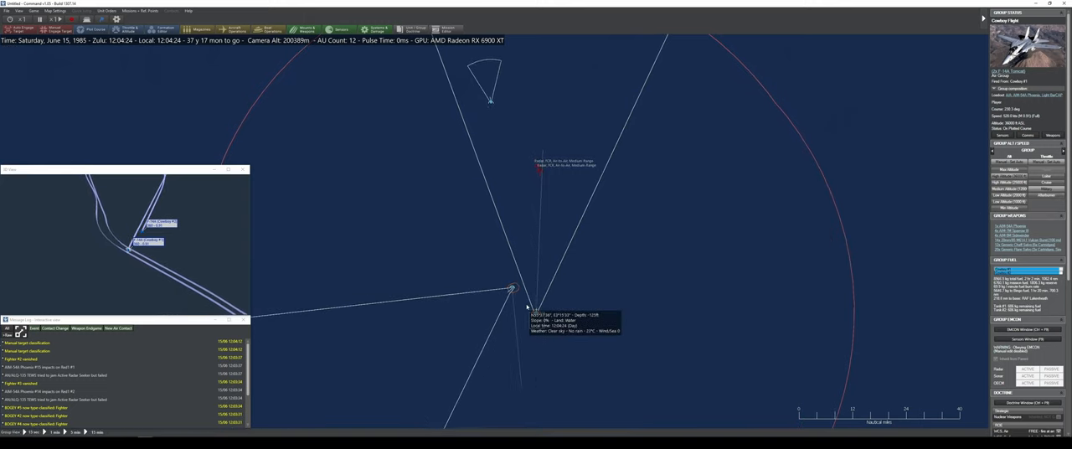